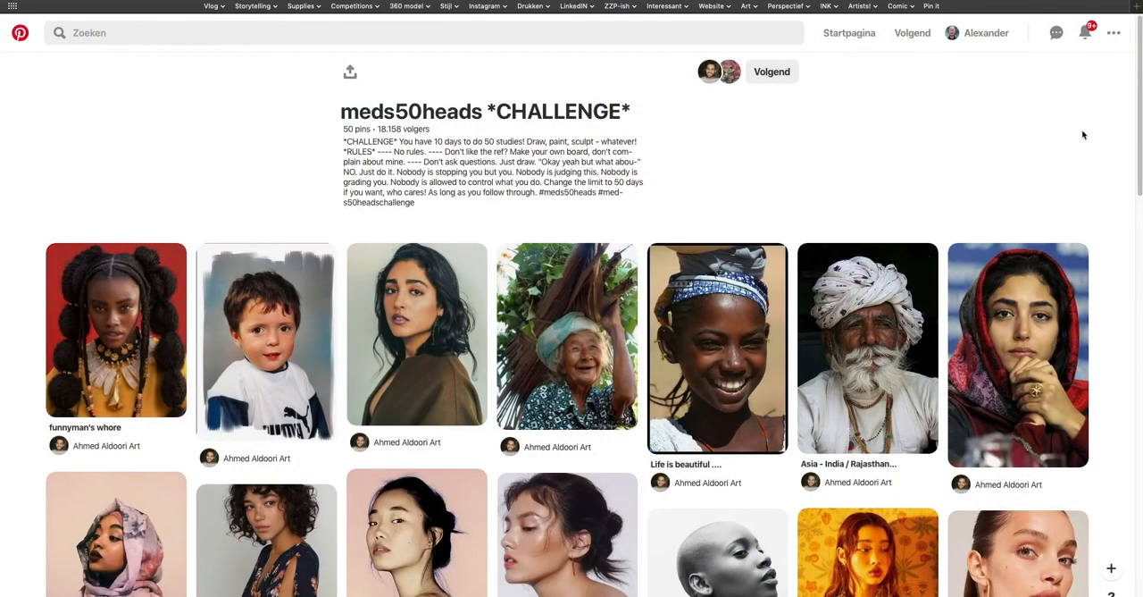
Refine the boy's head sketch and sketch the third head's profile in blue.
scroll("down", 3)
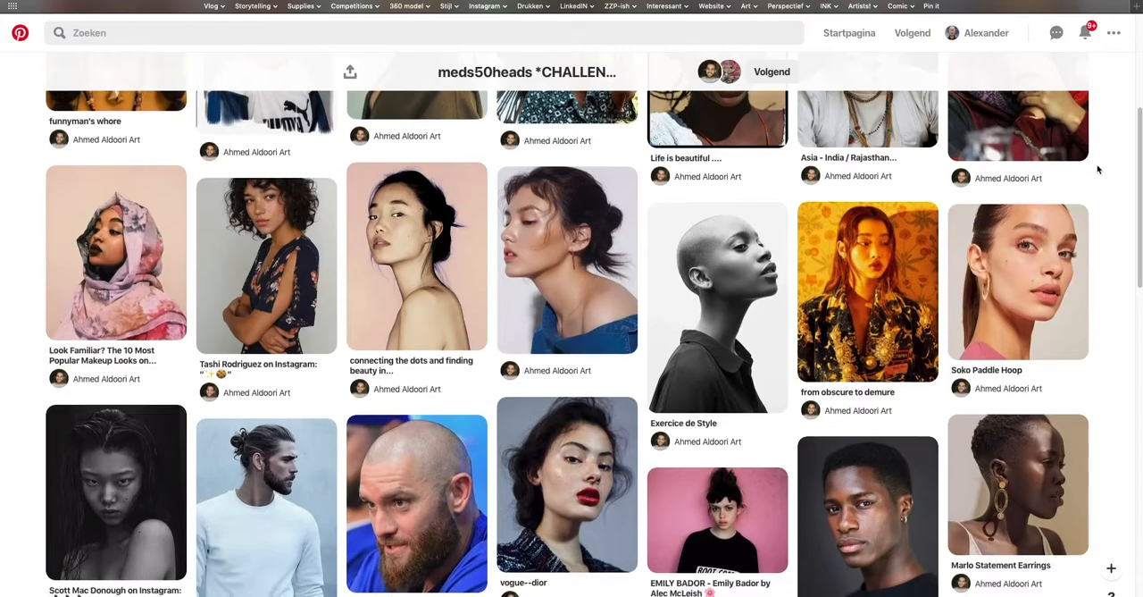
scroll("down", 3)
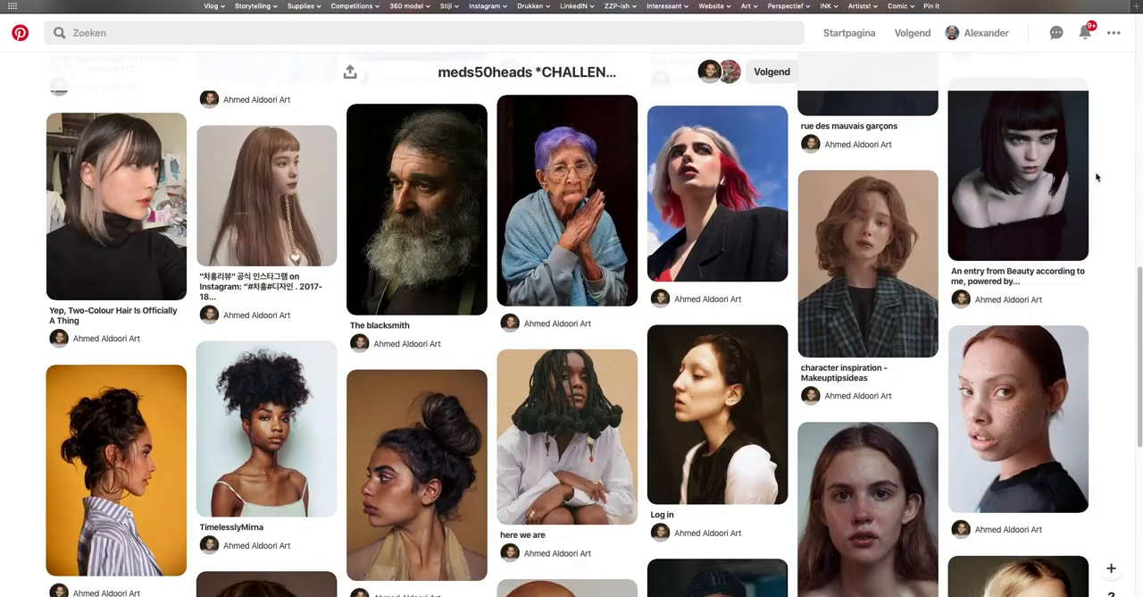
scroll("down", 3)
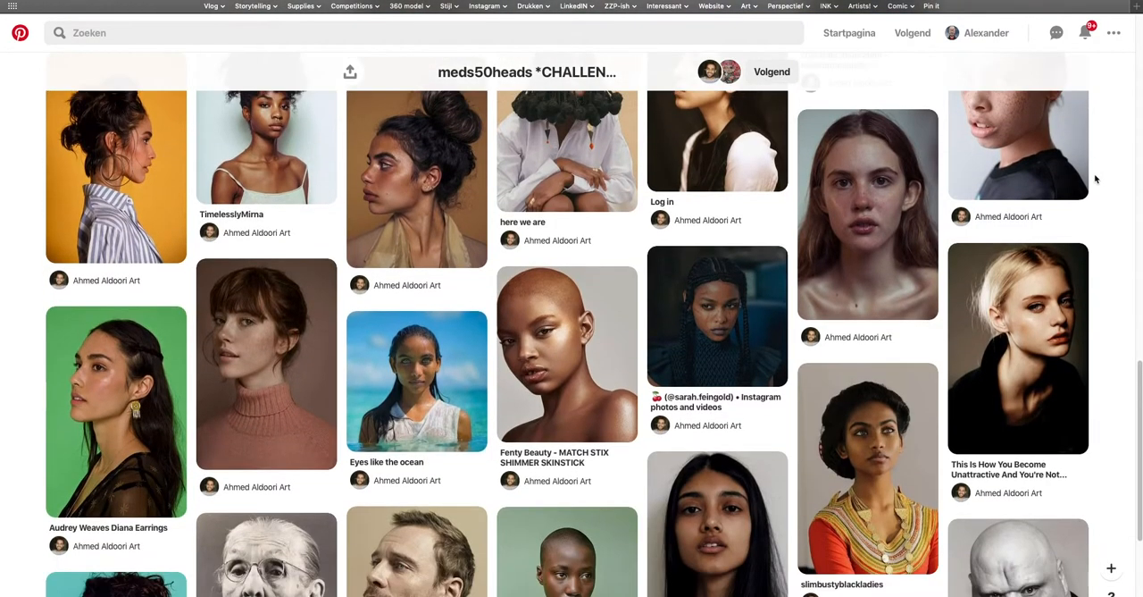
scroll("down", 3)
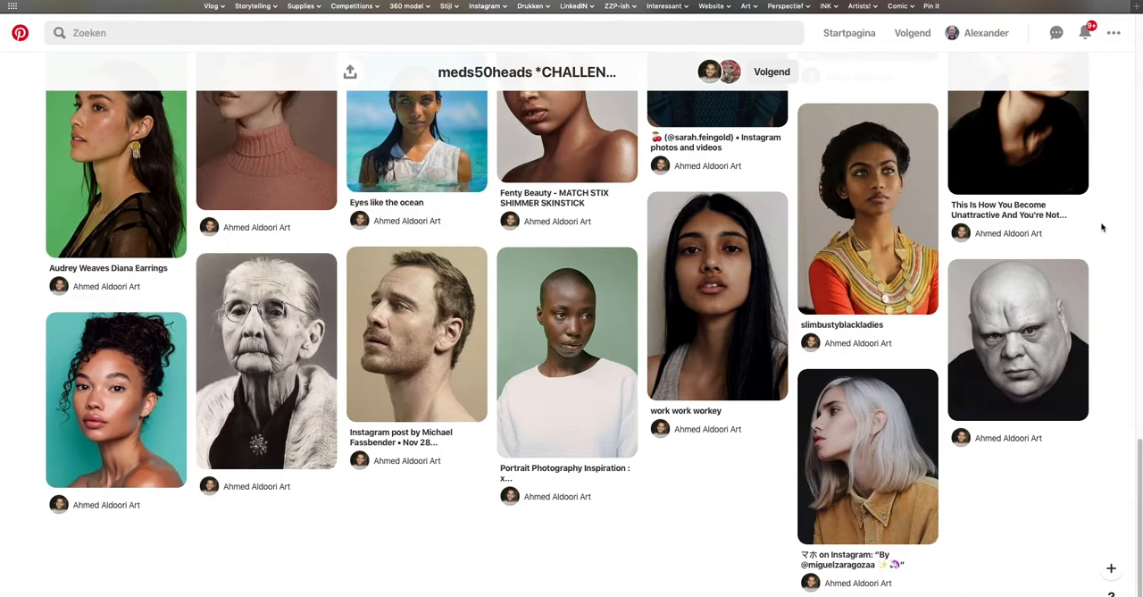
scroll("down", 3)
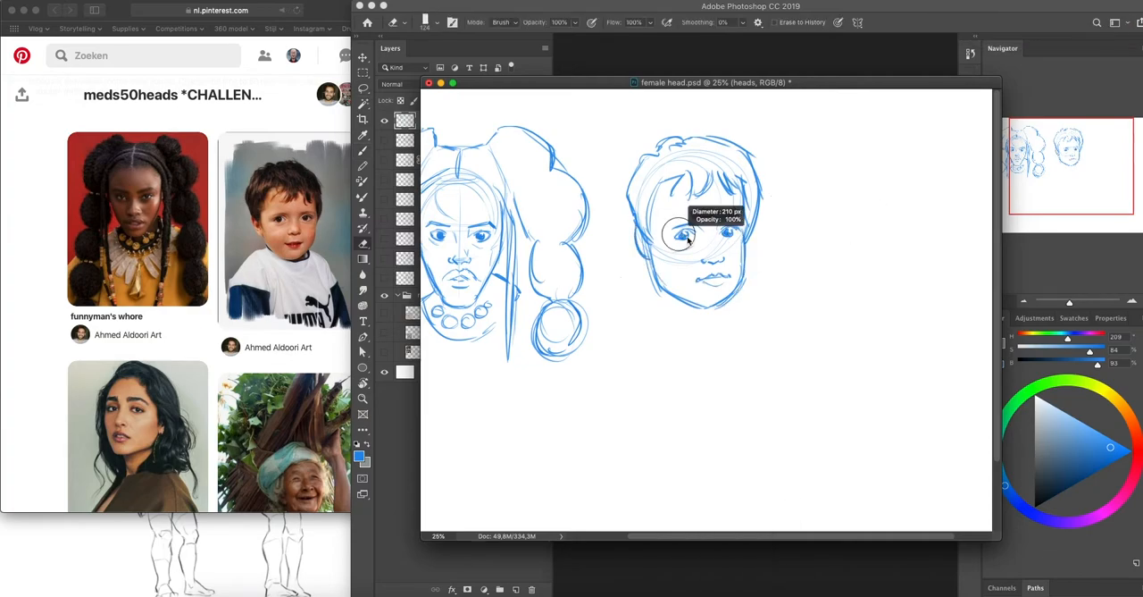
left_click_drag(688, 232, 697, 277)
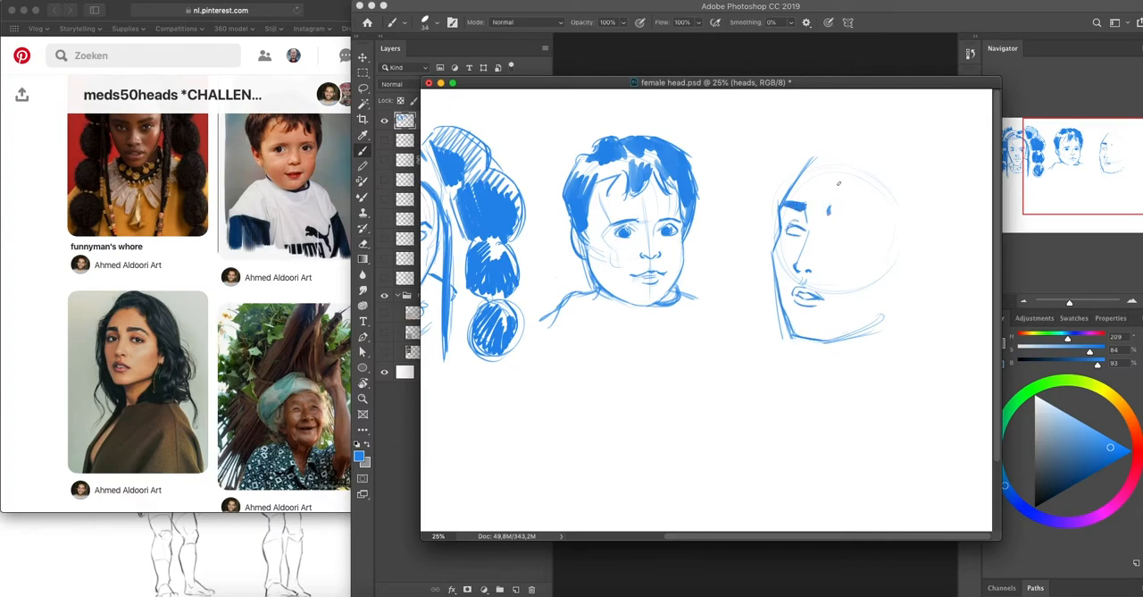
left_click_drag(800, 206, 875, 237)
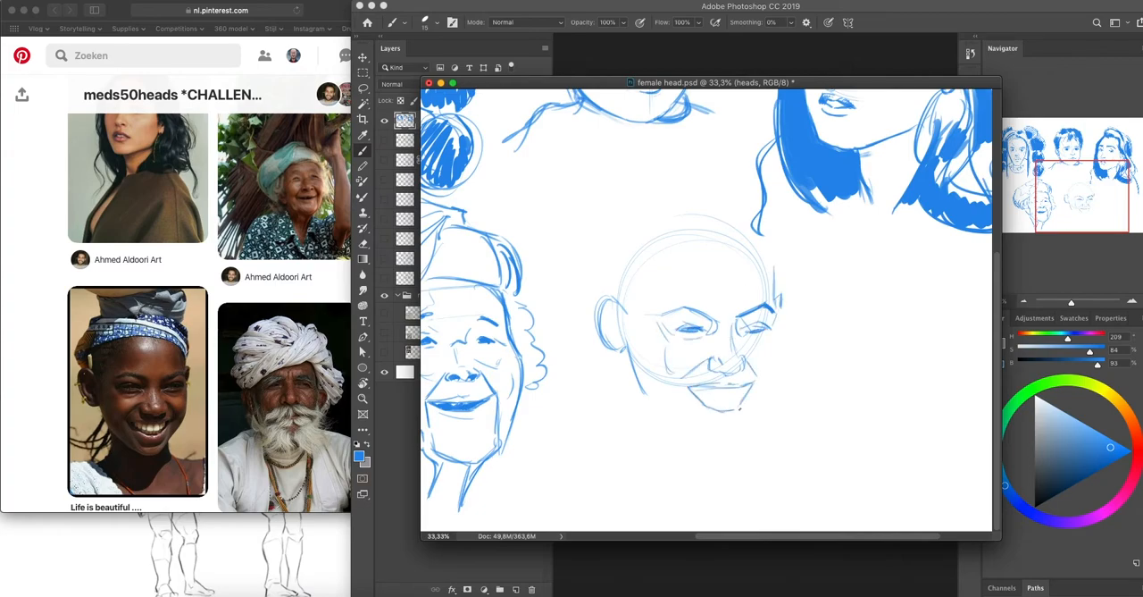
Add features to the next head sketch on Layer 1.
left_click_drag(679, 376, 724, 393)
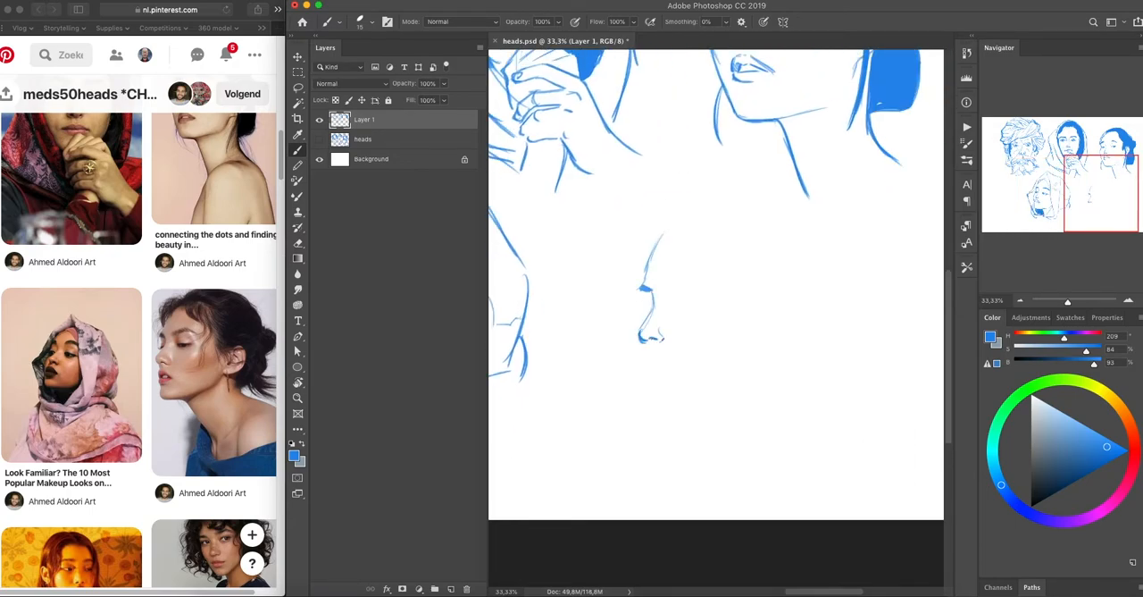
Sketch a profile nose, the round head's features, and the bald profile's neck.
left_click_drag(652, 286, 706, 313)
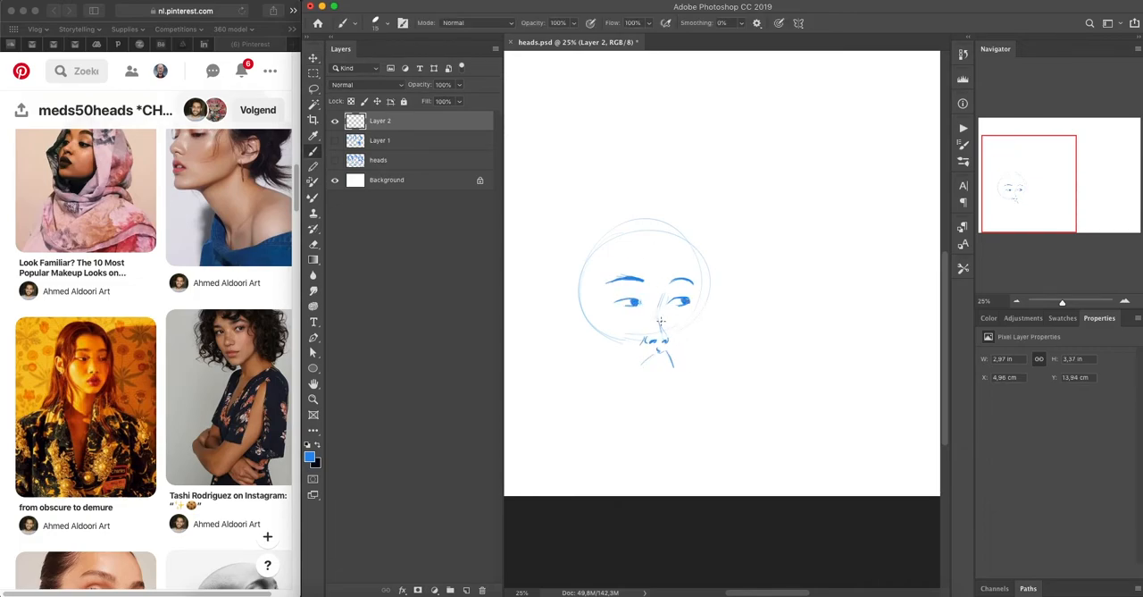
left_click_drag(661, 321, 661, 402)
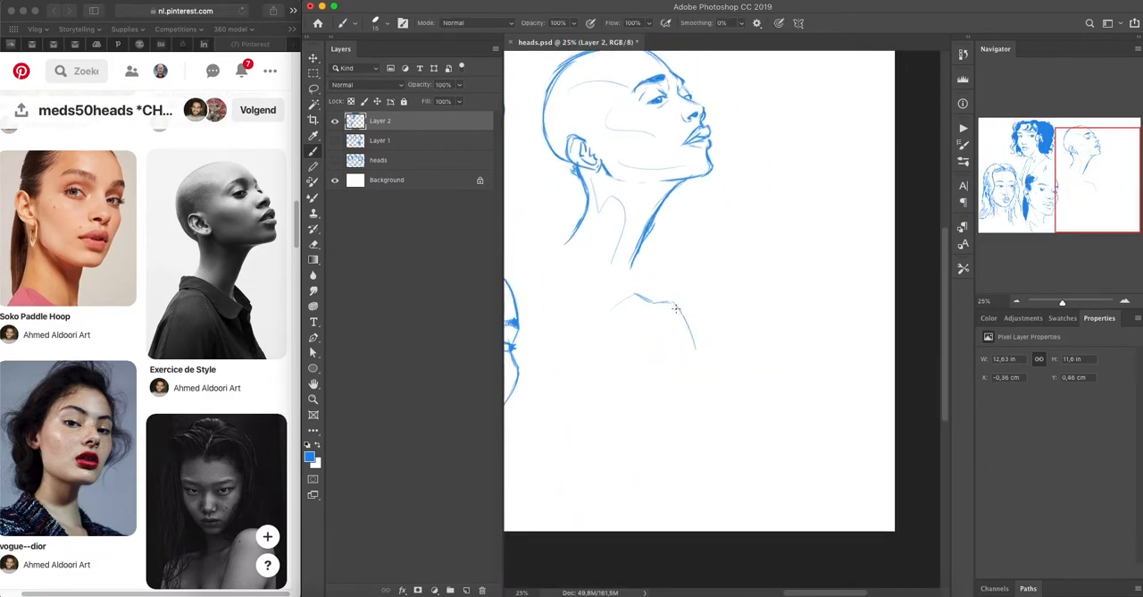
left_click_drag(674, 308, 656, 389)
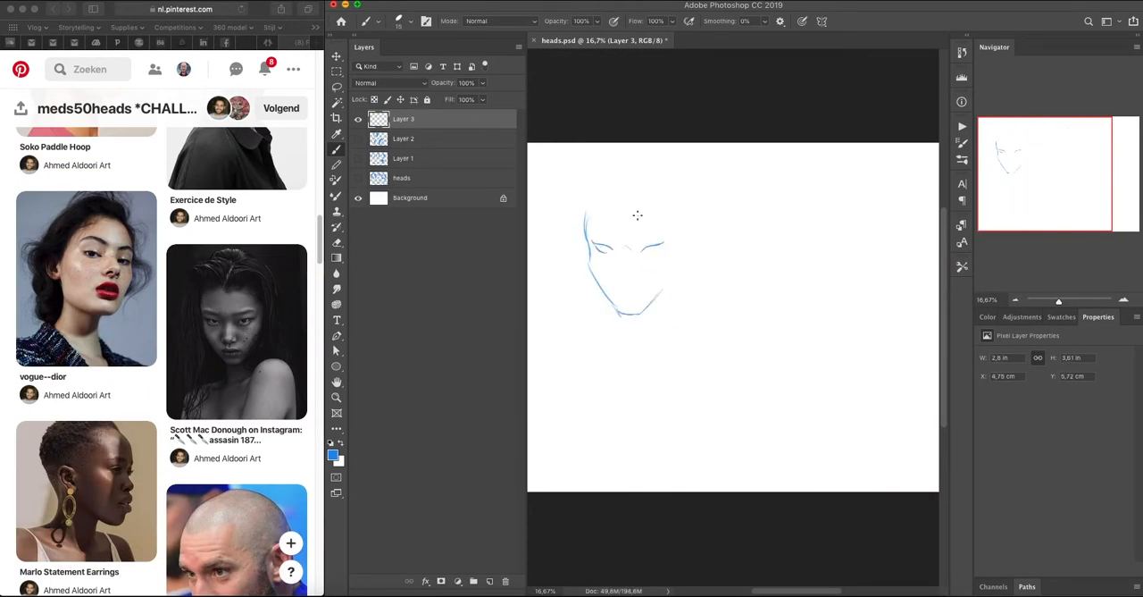
On Layer 3, outline a new face, sketch an ear, and start a head beside the profile.
left_click_drag(590, 232, 666, 263)
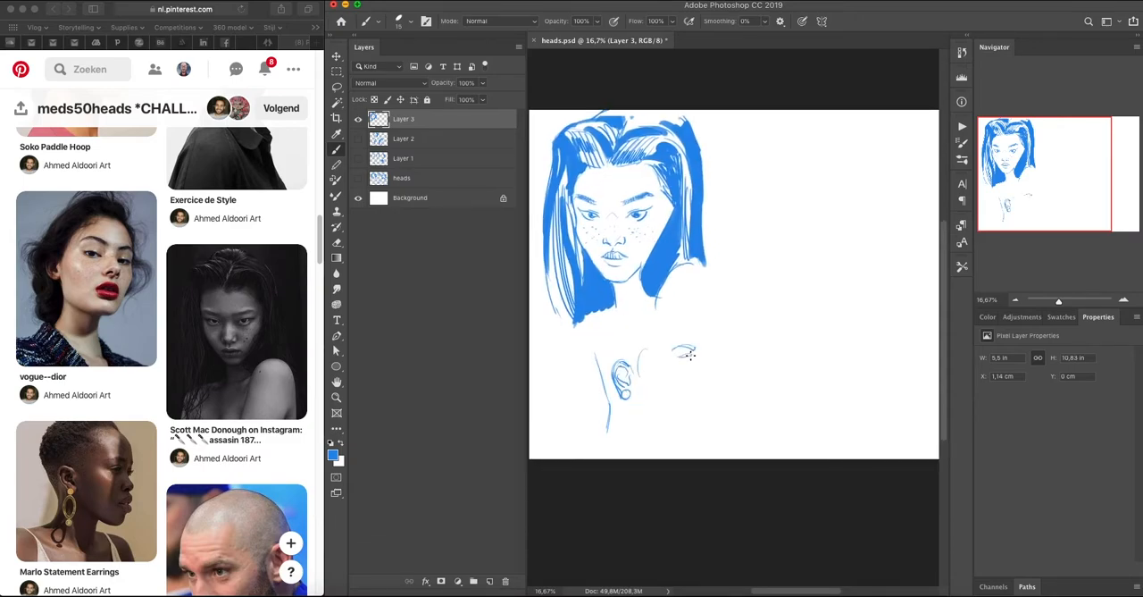
left_click_drag(625, 366, 715, 438)
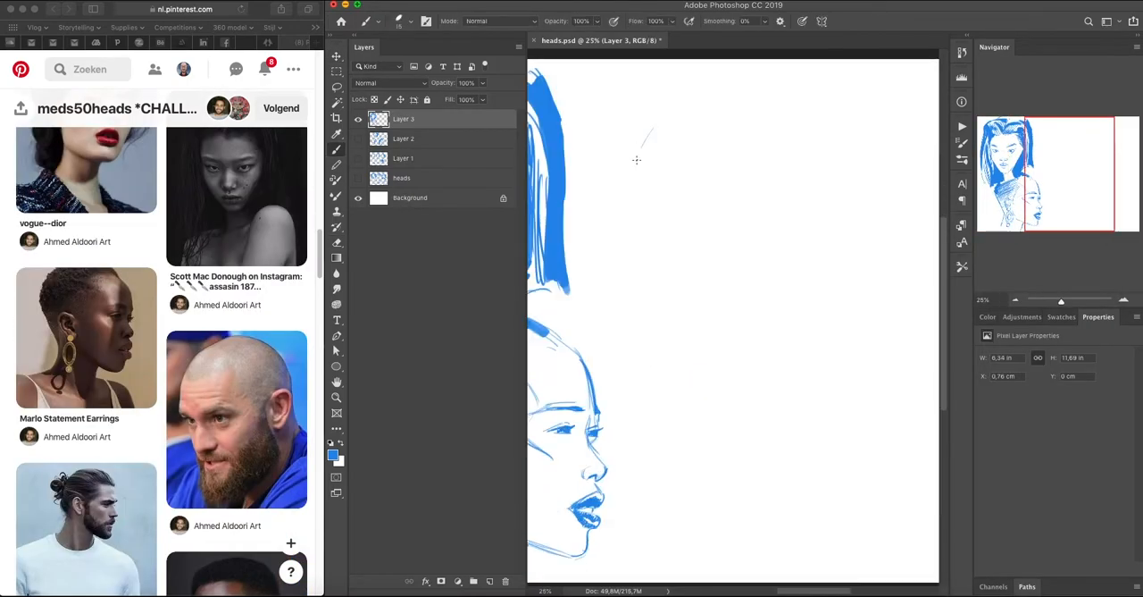
left_click_drag(643, 134, 706, 214)
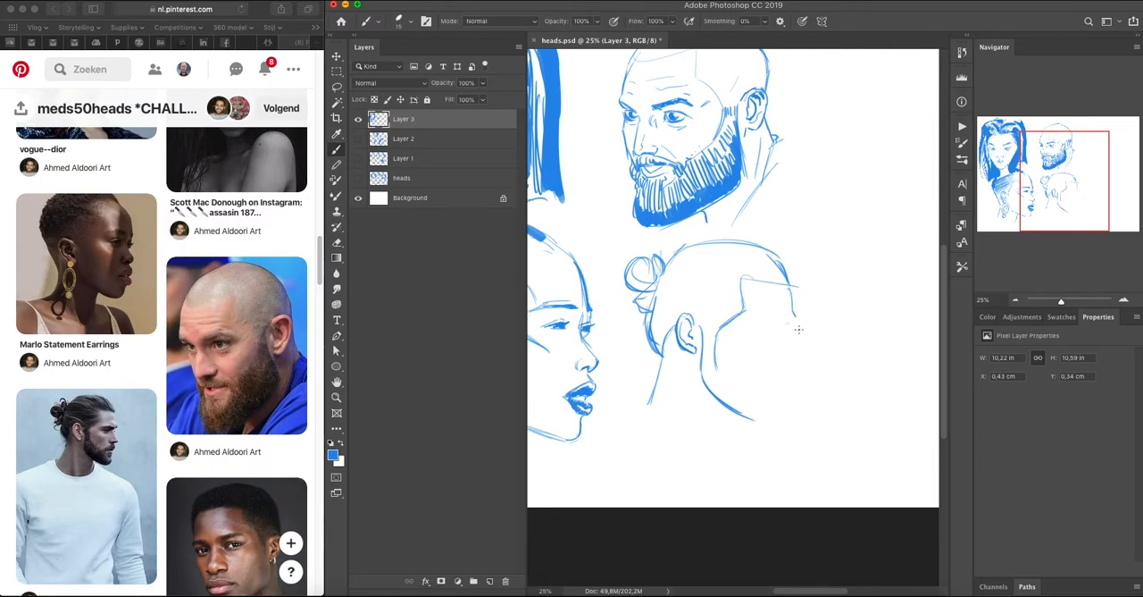
scroll("down", 3)
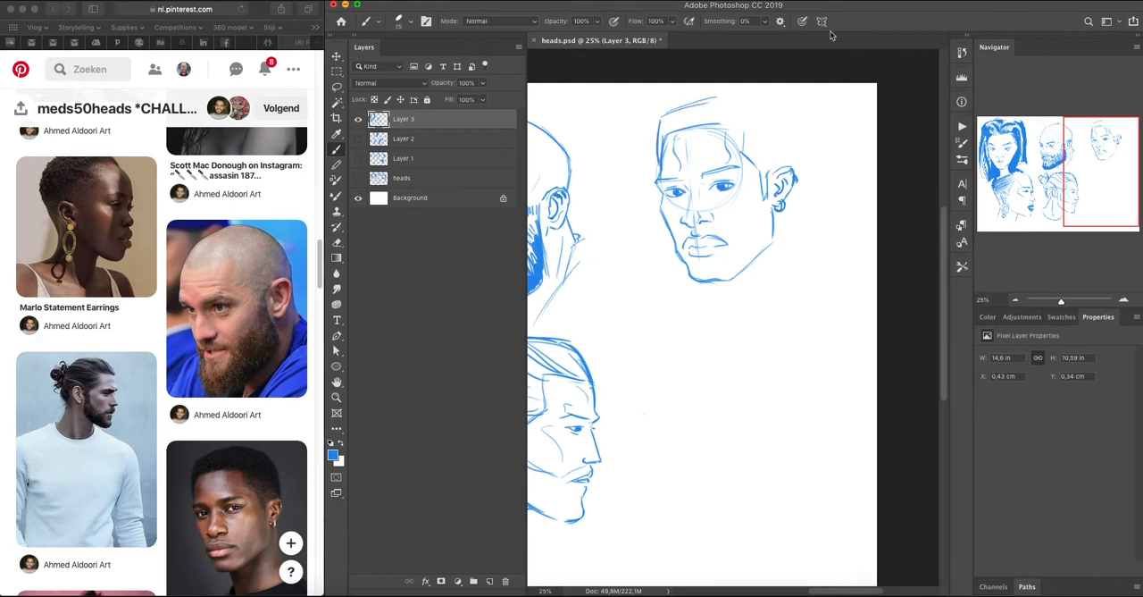
left_click_drag(688, 116, 769, 161)
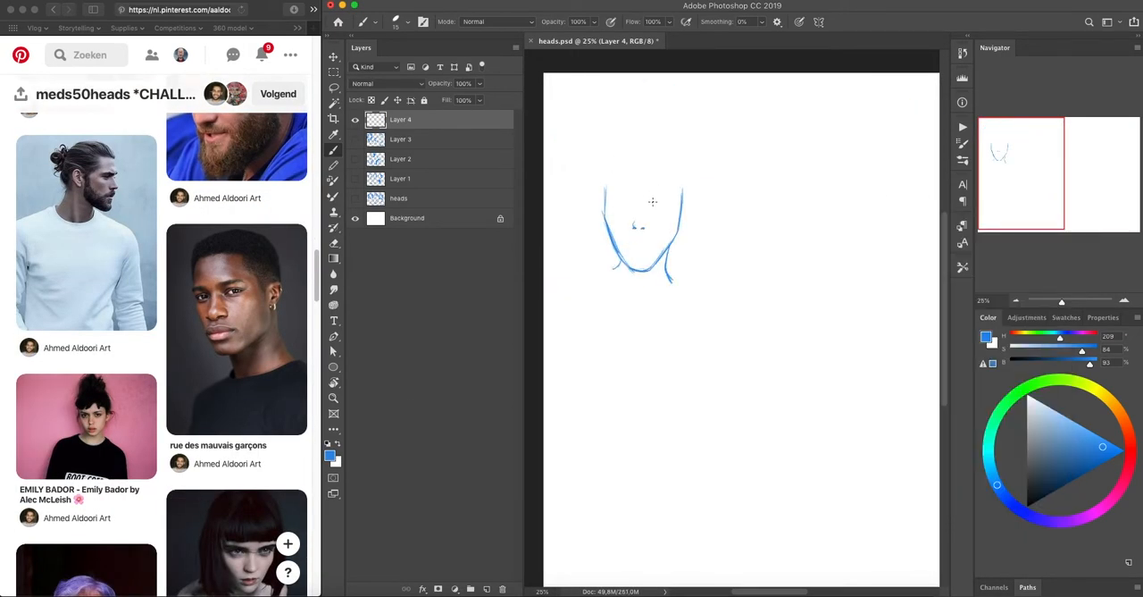
Draw the new face's jaw on Layer 4, then add features to the next head.
left_click_drag(630, 245, 648, 245)
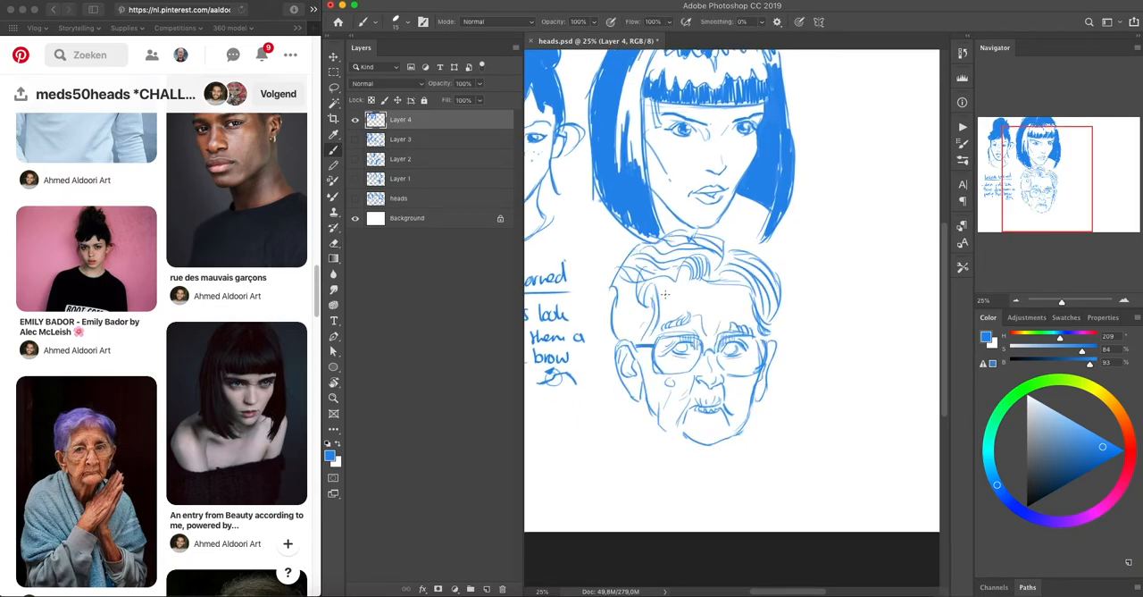
scroll("down", 3)
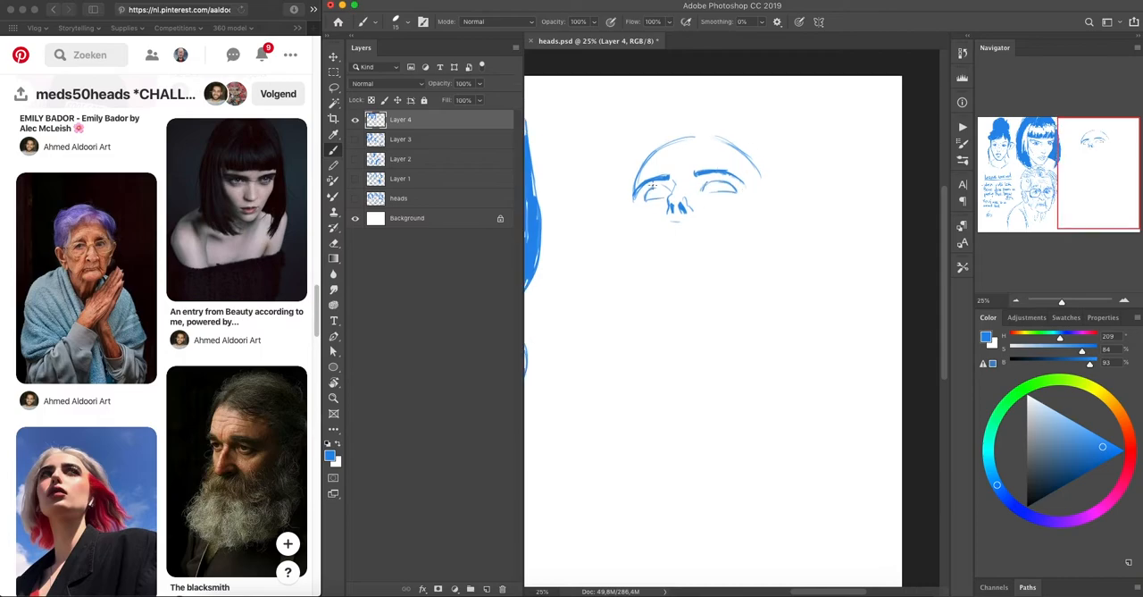
left_click_drag(661, 197, 705, 268)
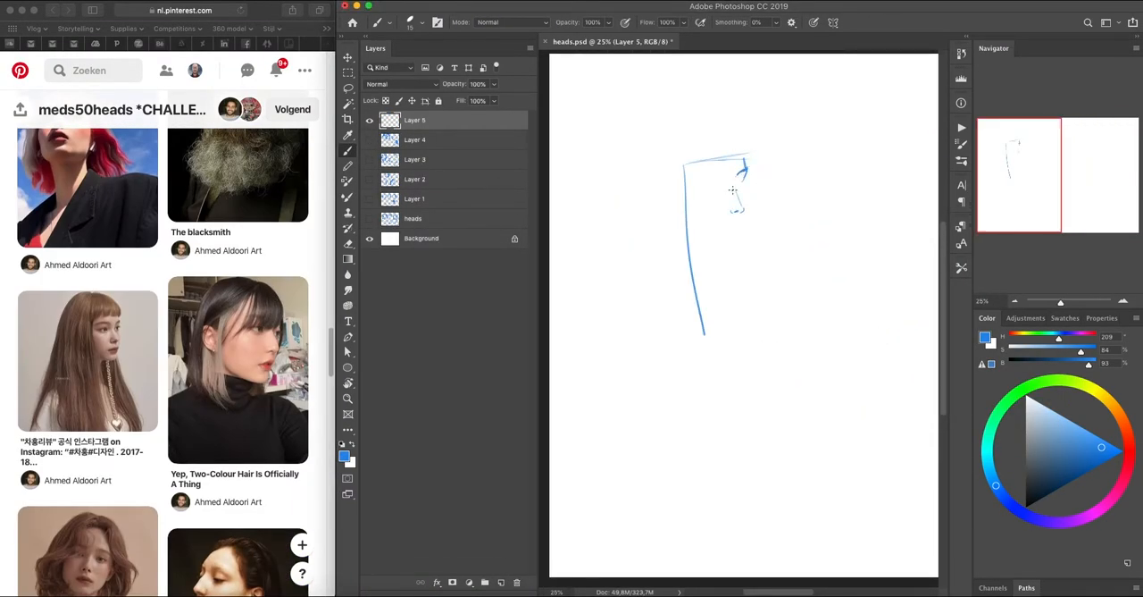
Outline a new head and shape its nose, then sketch another face's eyes and lips.
left_click_drag(705, 179, 737, 192)
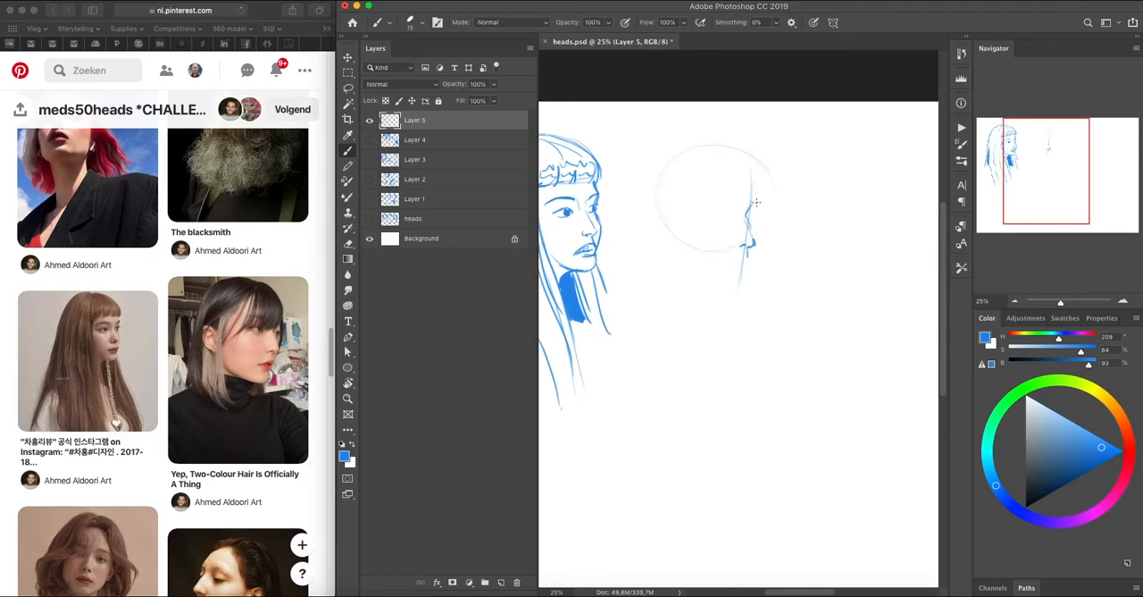
left_click_drag(697, 192, 755, 215)
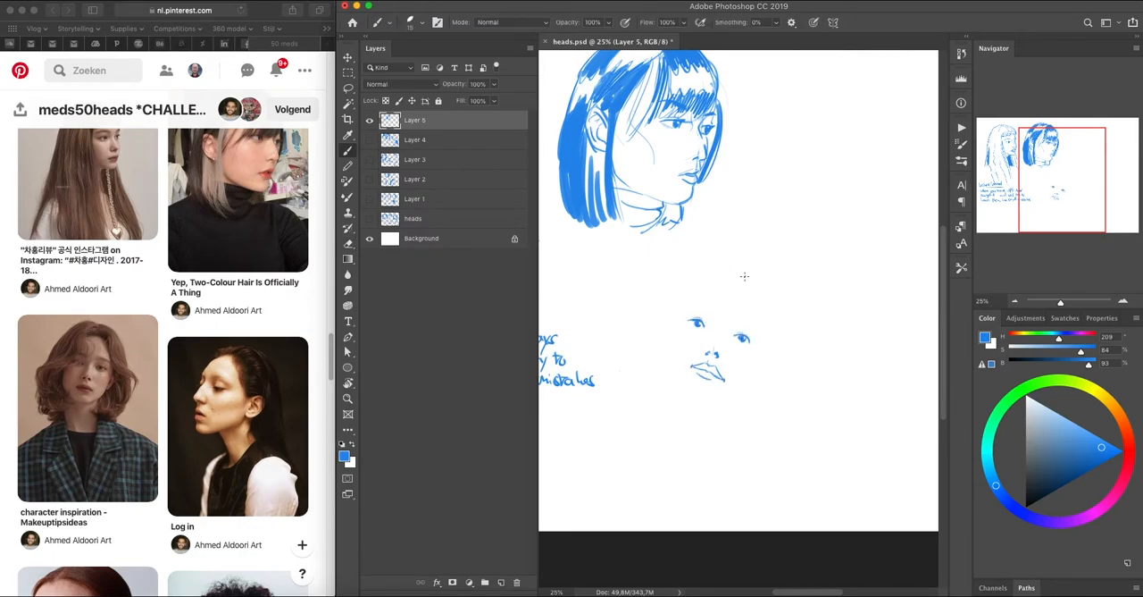
left_click_drag(705, 321, 692, 397)
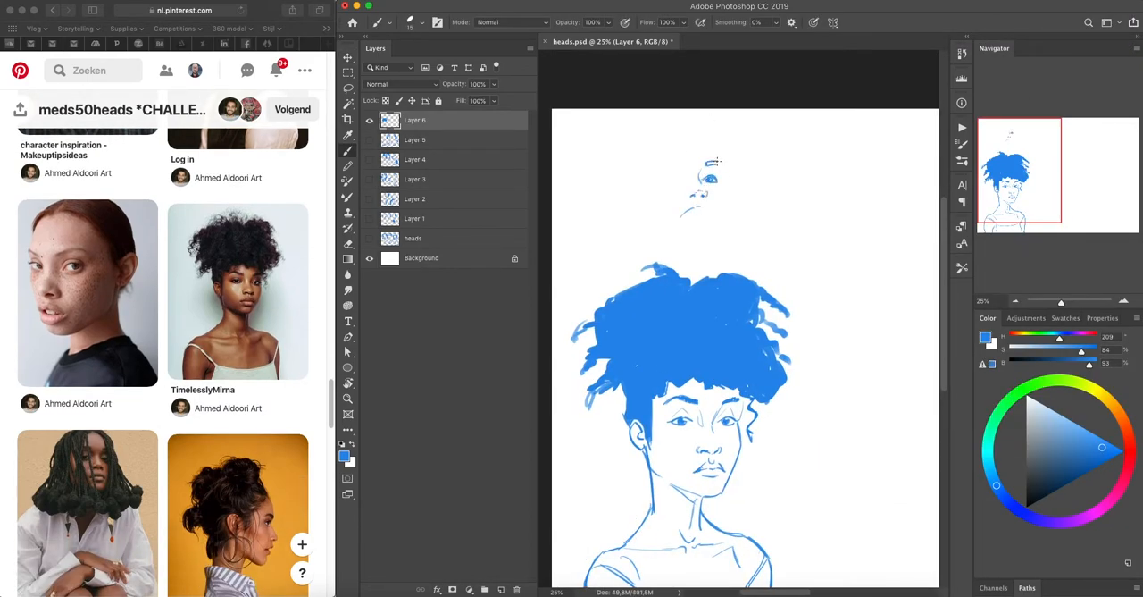
Start a face above the curly-haired woman and draw a new profile face.
left_click_drag(674, 166, 715, 187)
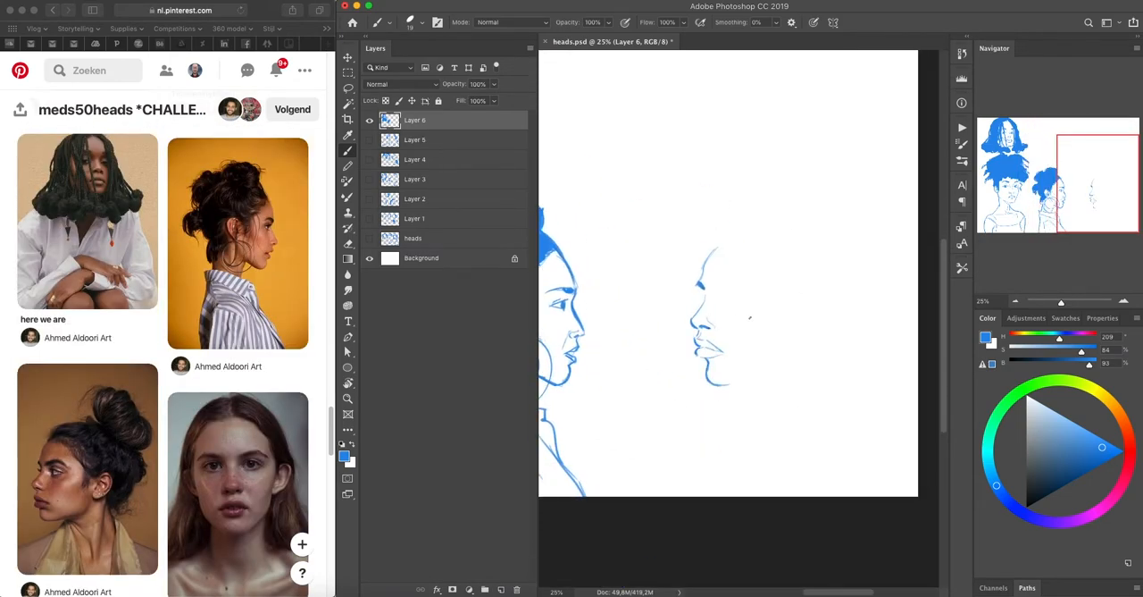
left_click_drag(733, 268, 778, 321)
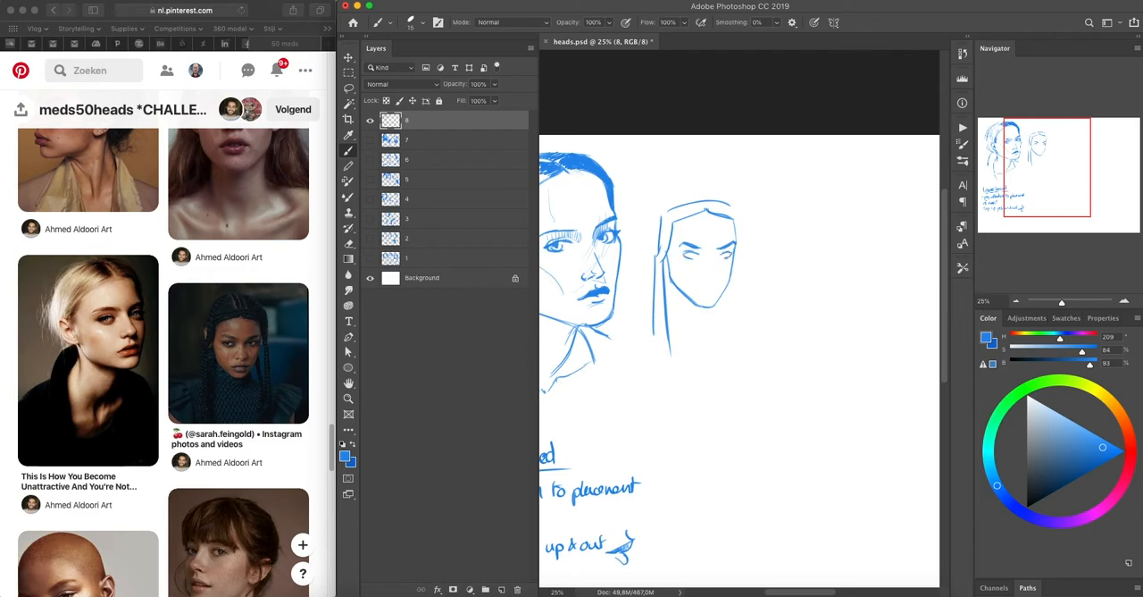
Refine the narrow face, then outline a bald head and add its eyes and nose.
left_click_drag(697, 255, 706, 286)
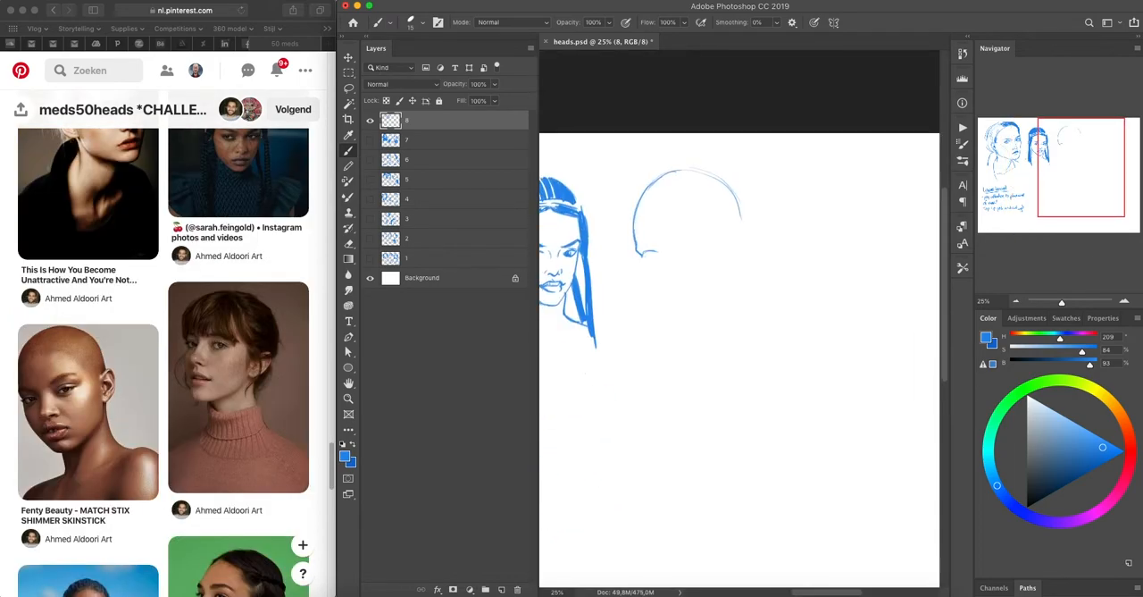
left_click_drag(643, 254, 666, 286)
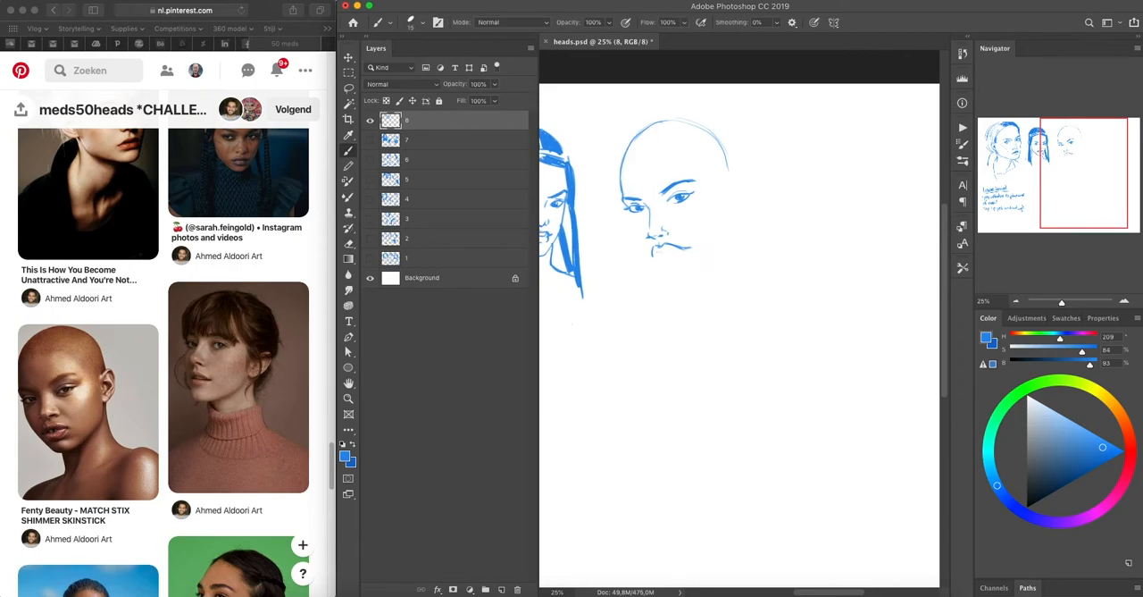
left_click_drag(625, 219, 692, 286)
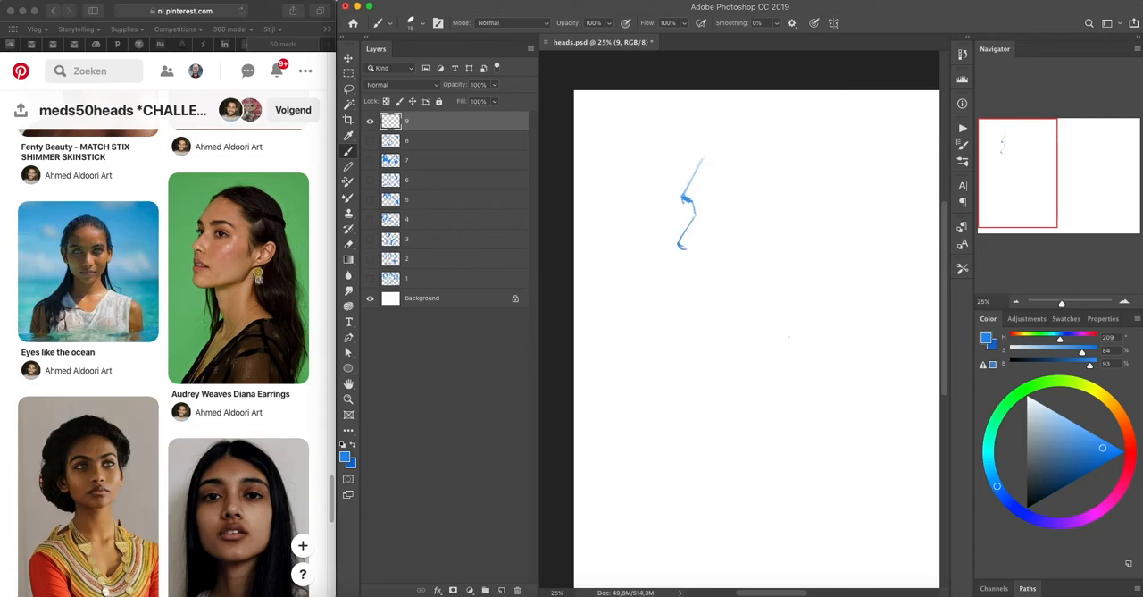
Sketch a profile's nose and eye, a profile beside the dark-haired woman, and bald-head features.
left_click_drag(692, 201, 741, 201)
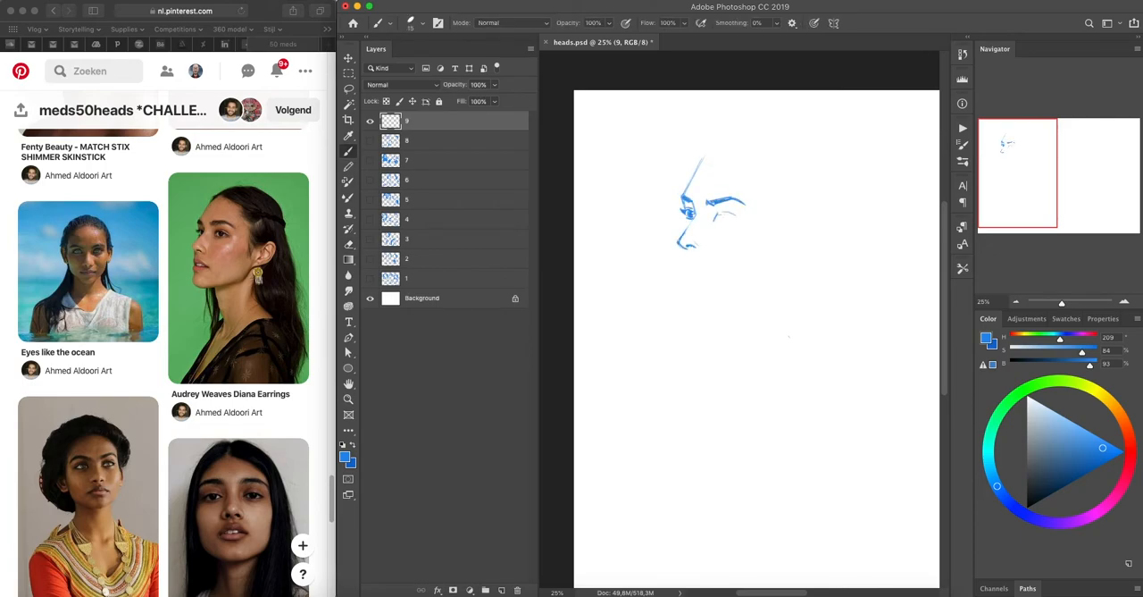
left_click_drag(710, 210, 737, 219)
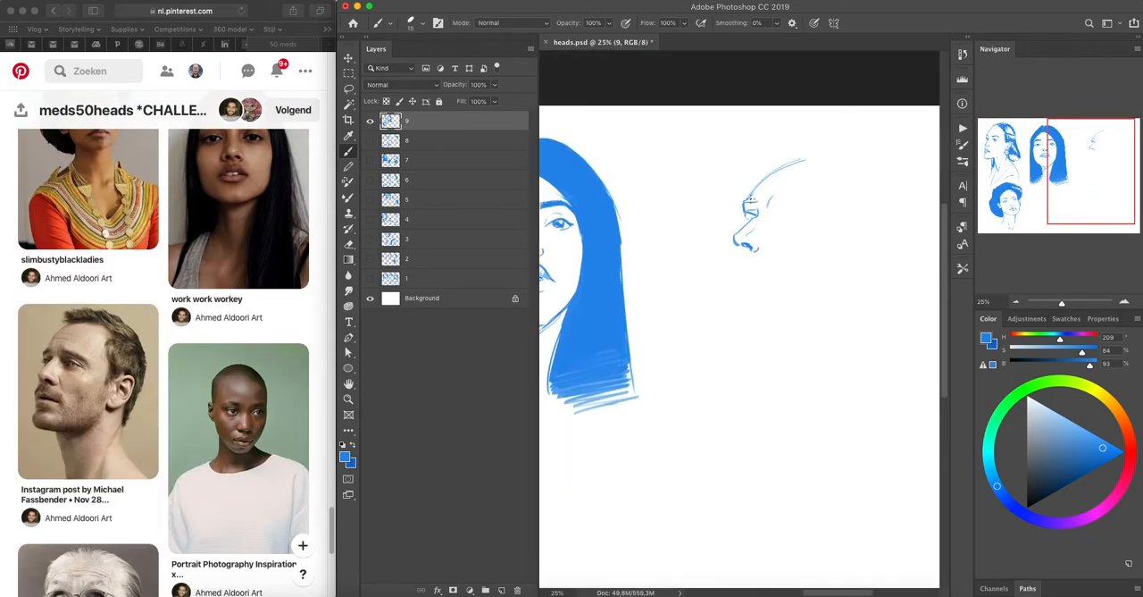
left_click_drag(750, 209, 803, 221)
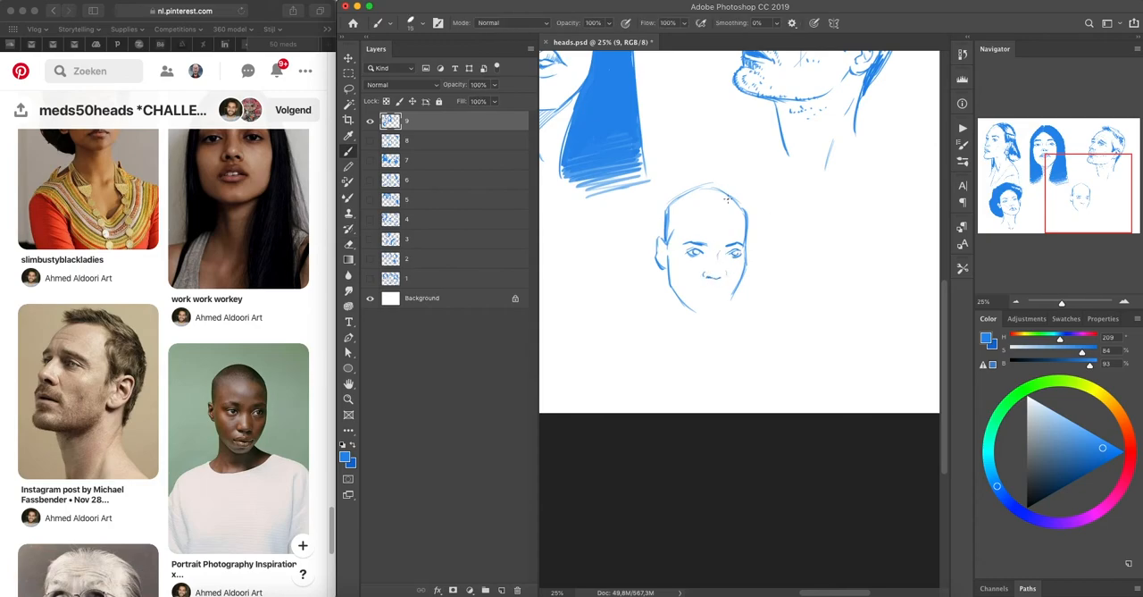
left_click_drag(661, 259, 733, 322)
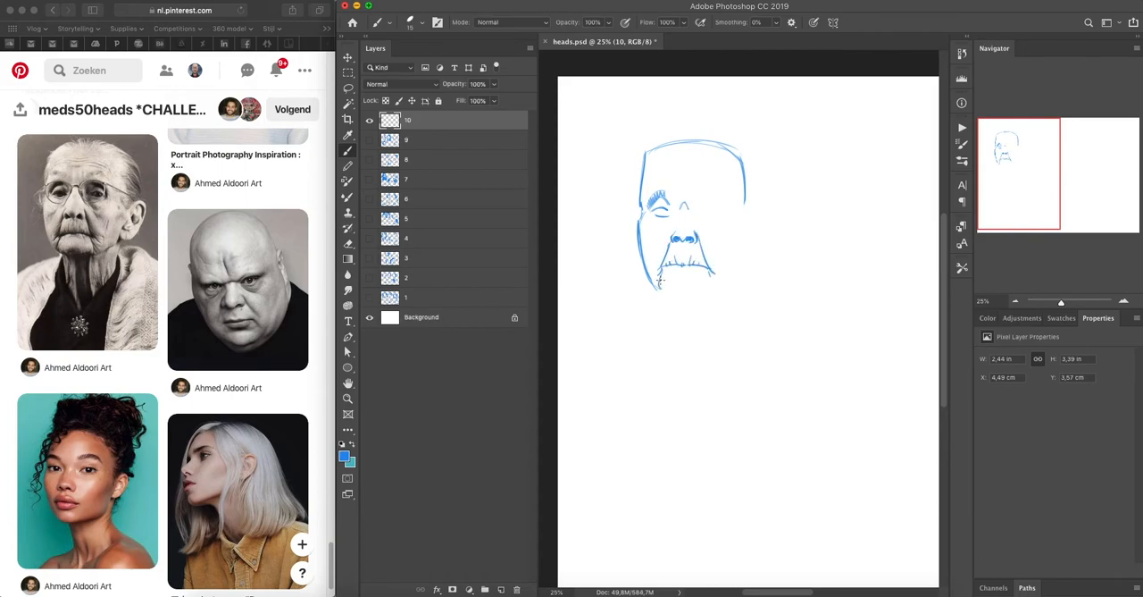
Draw the eyes of the elderly face on layer 10.
left_click_drag(652, 188, 741, 286)
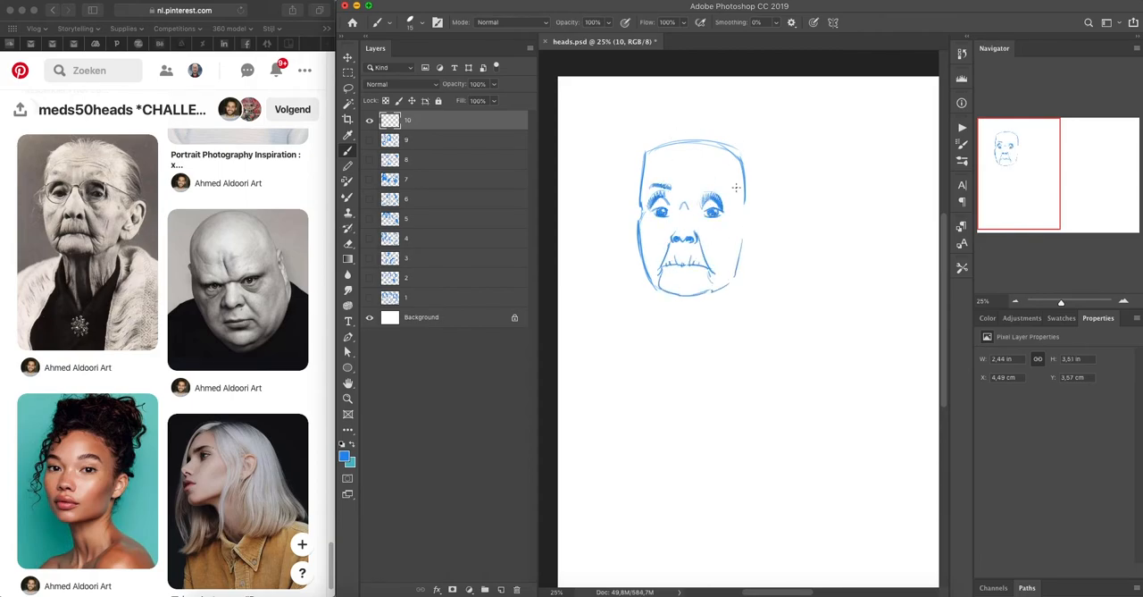